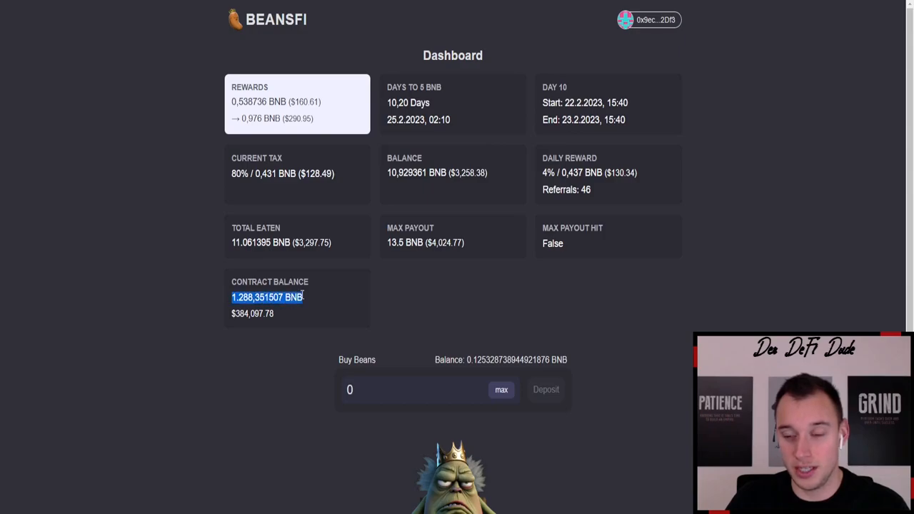
mouse_move(386, 215)
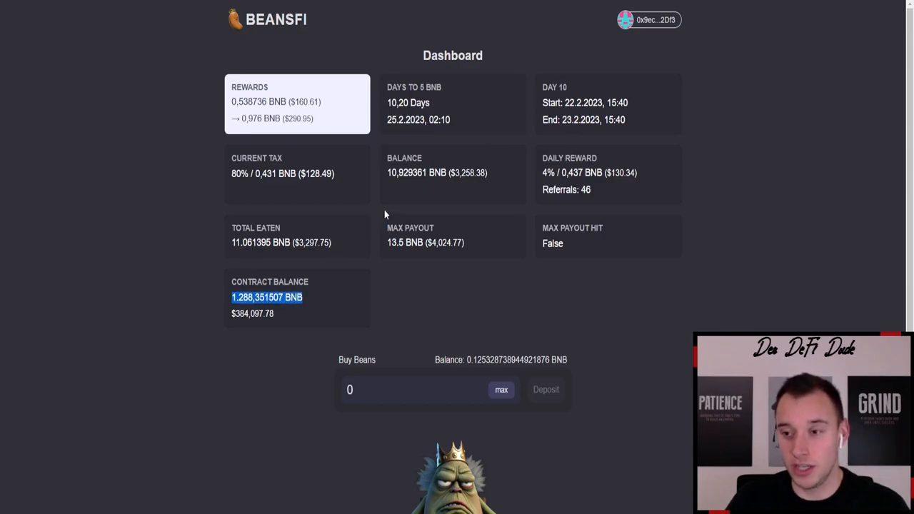
mouse_move(399, 71)
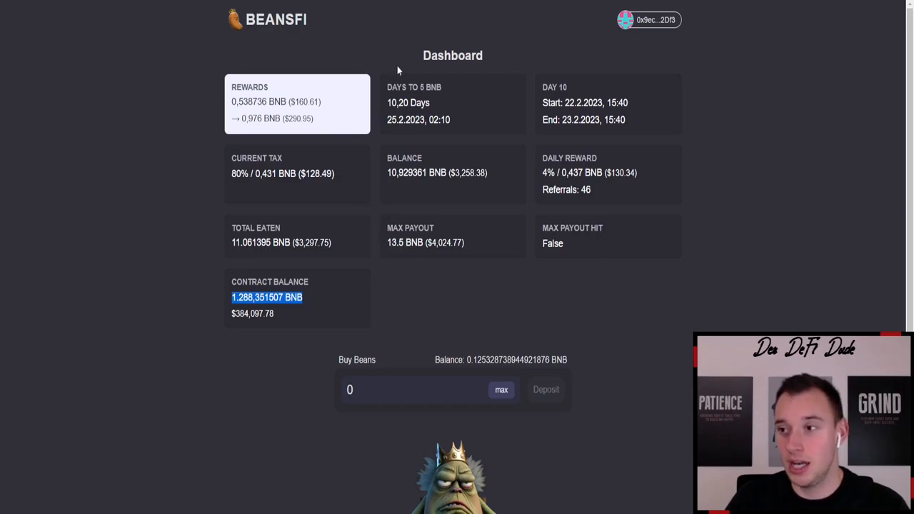
mouse_move(672, 105)
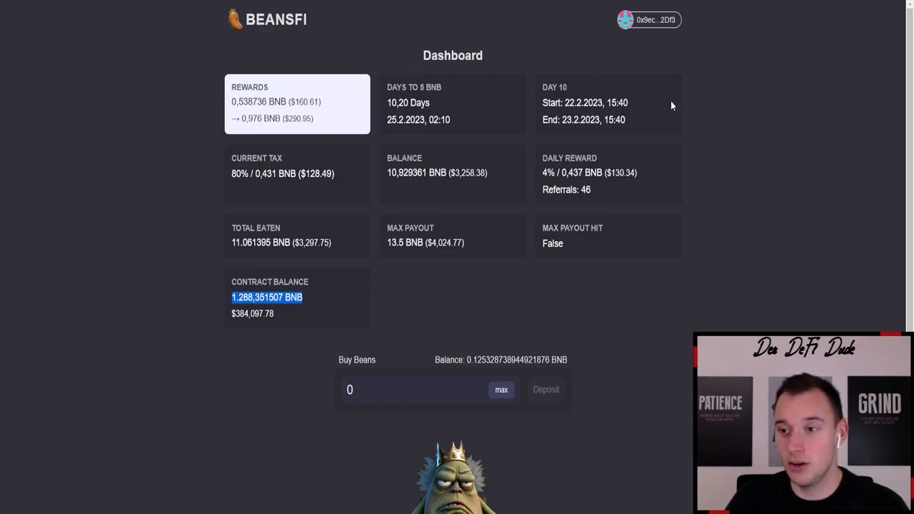
mouse_move(703, 110)
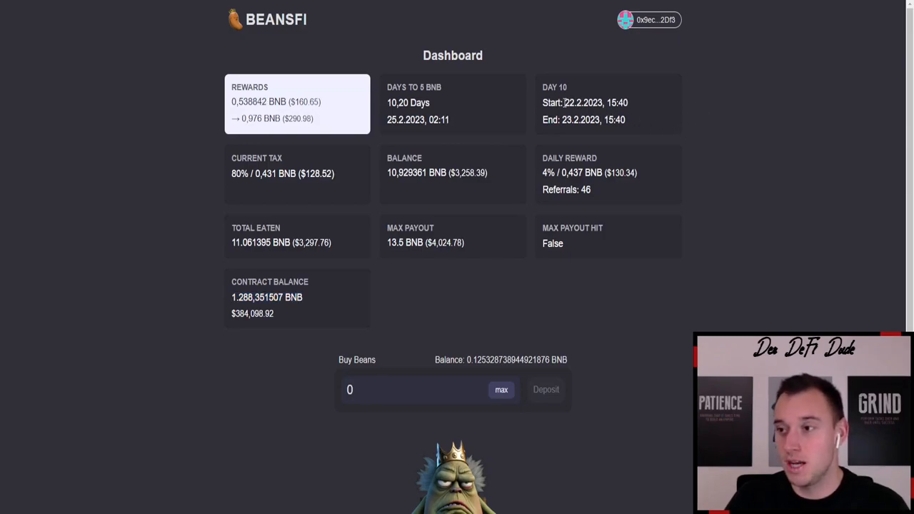
- Select the Day 10 start date on BeansFi, then bring the Dune Top Wallets table into view
double_click(571, 103)
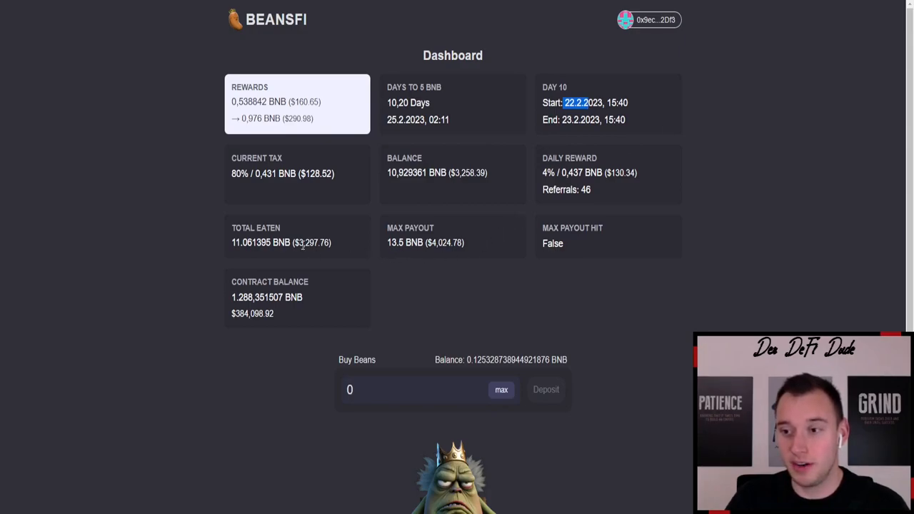
mouse_move(370, 272)
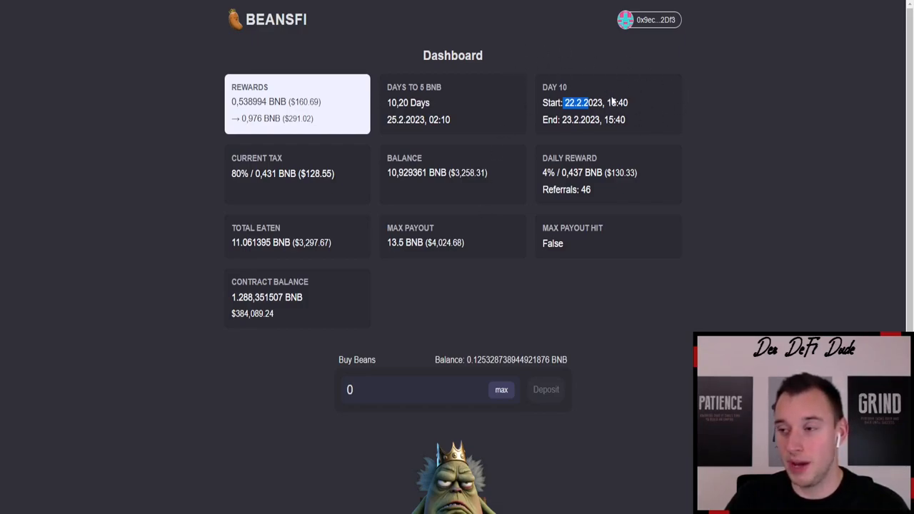
mouse_move(607, 98)
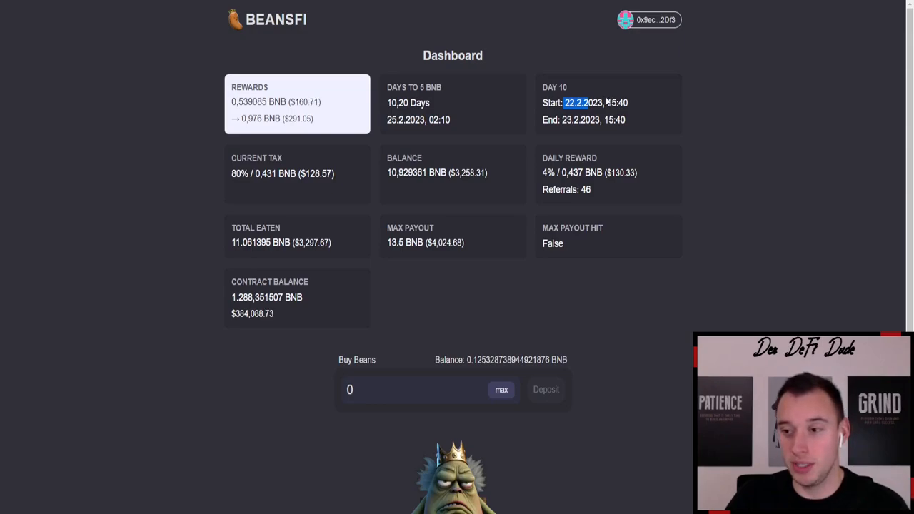
mouse_move(546, 237)
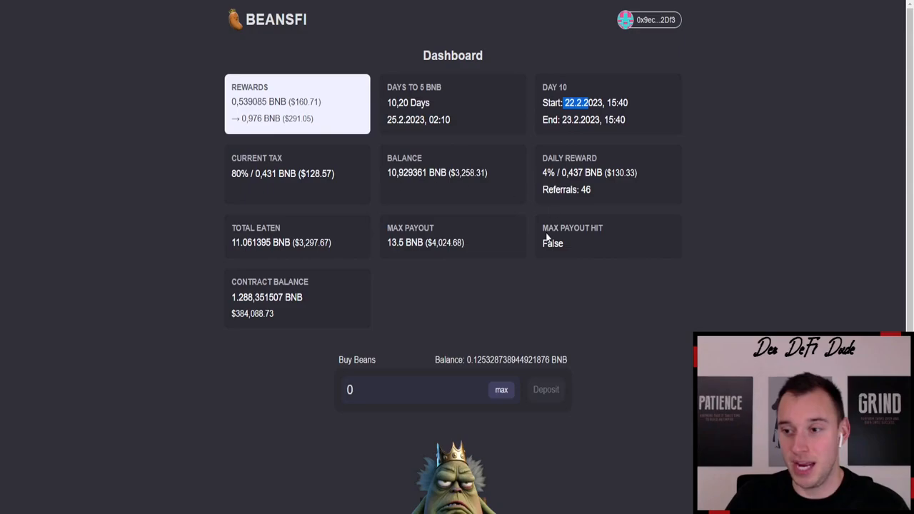
mouse_move(331, 63)
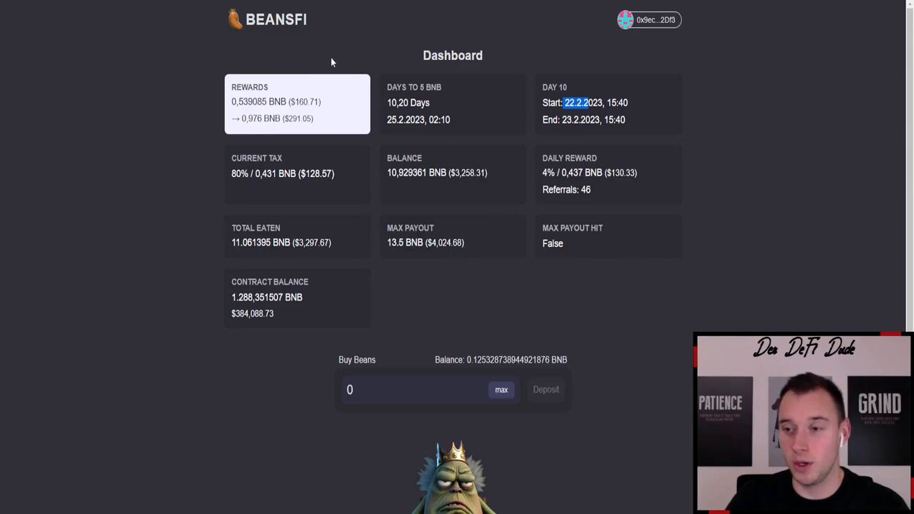
mouse_move(366, 78)
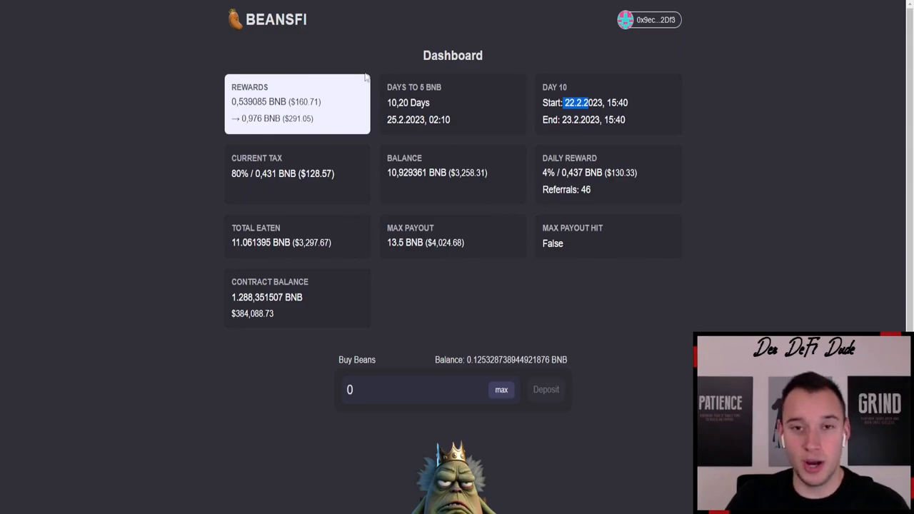
mouse_move(375, 58)
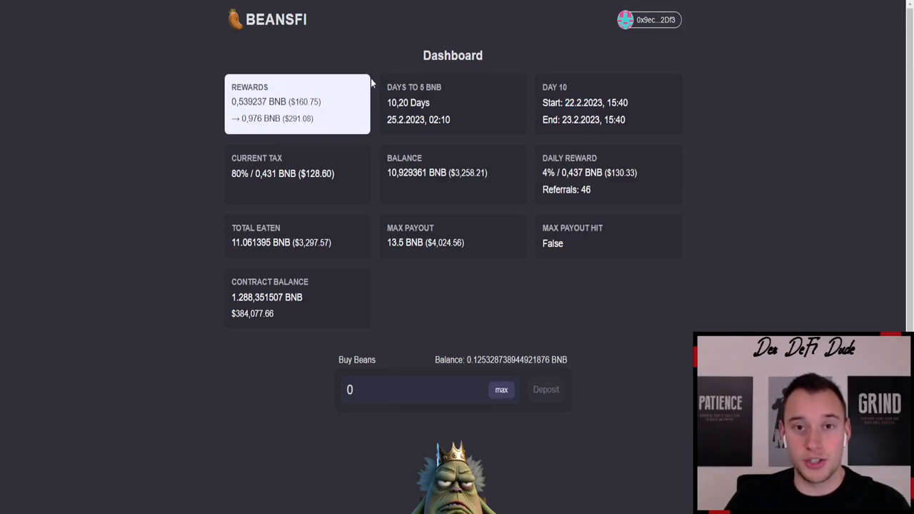
mouse_move(343, 290)
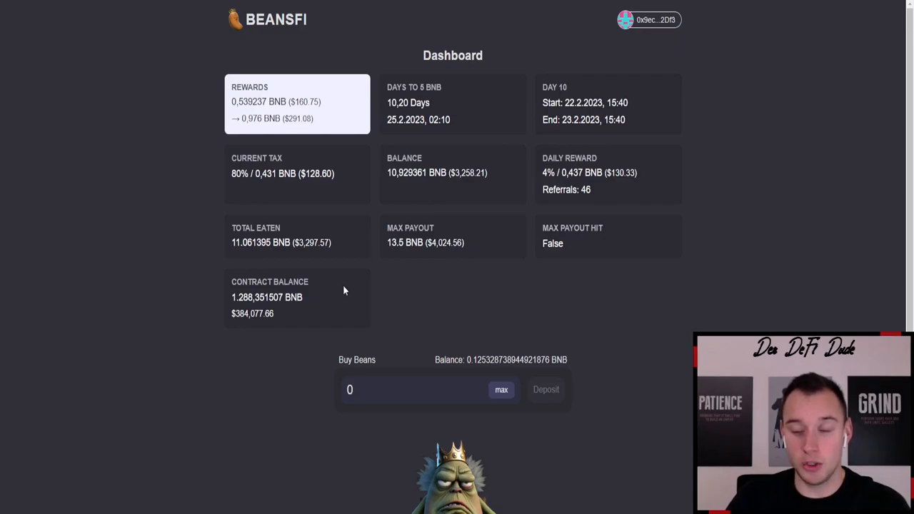
mouse_move(336, 285)
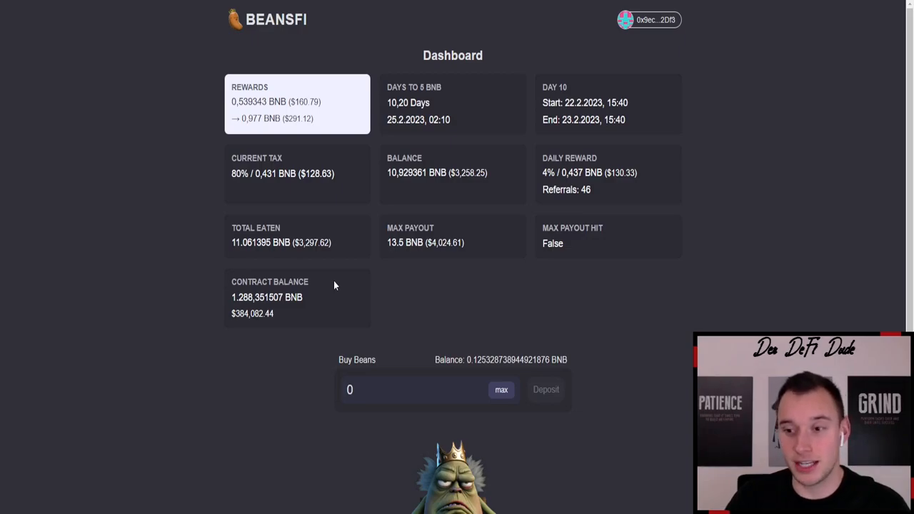
mouse_move(360, 288)
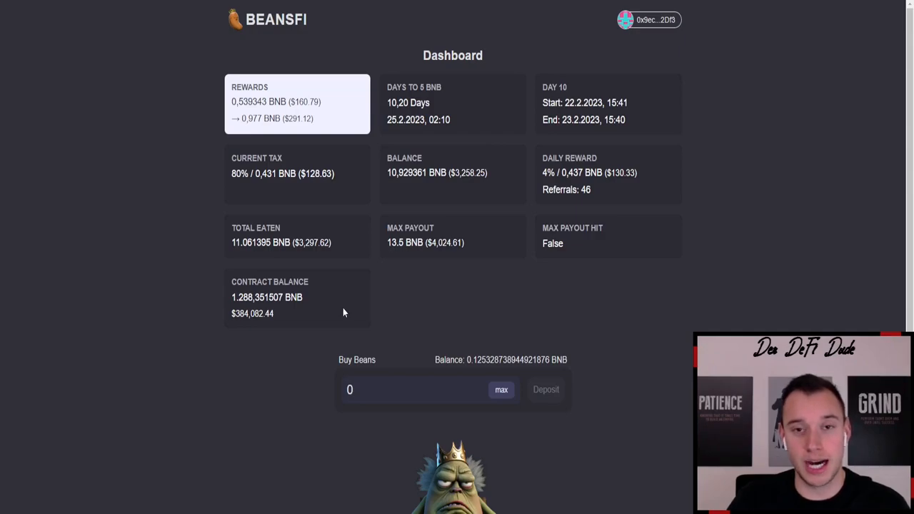
mouse_move(331, 290)
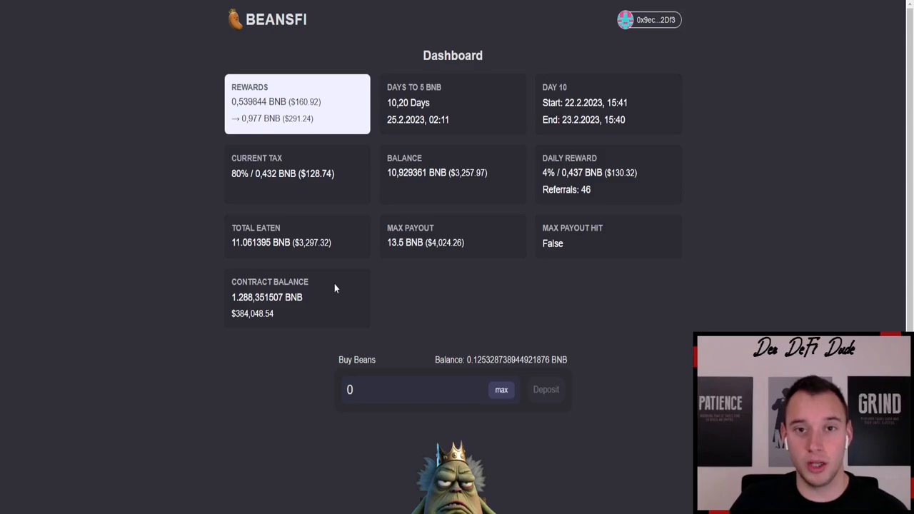
mouse_move(352, 292)
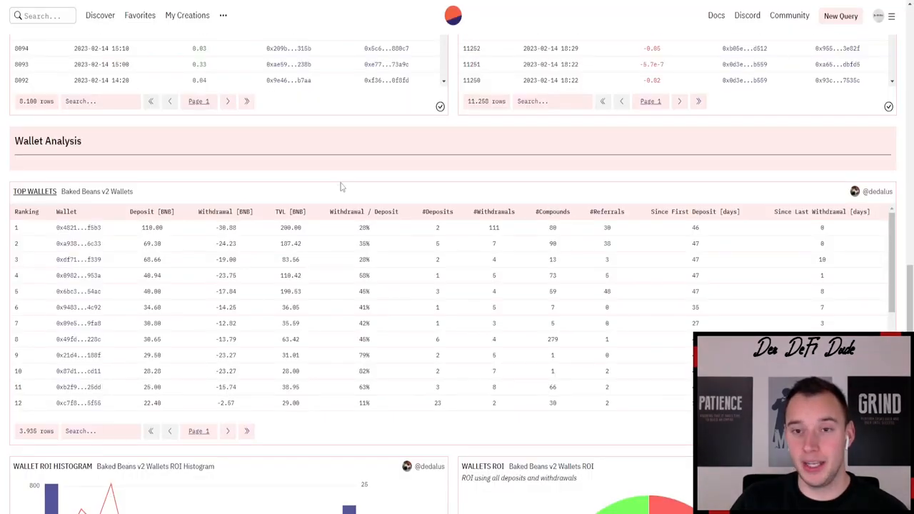
scroll("up", 3)
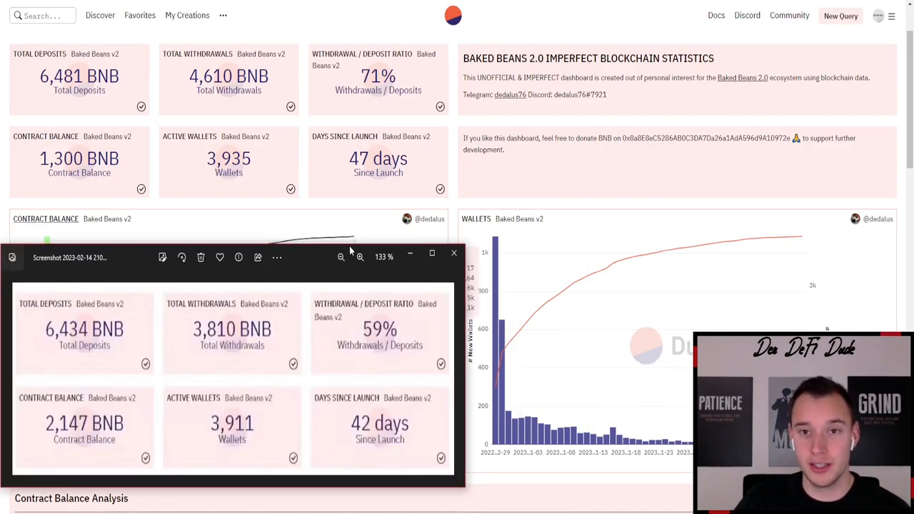
mouse_move(98, 314)
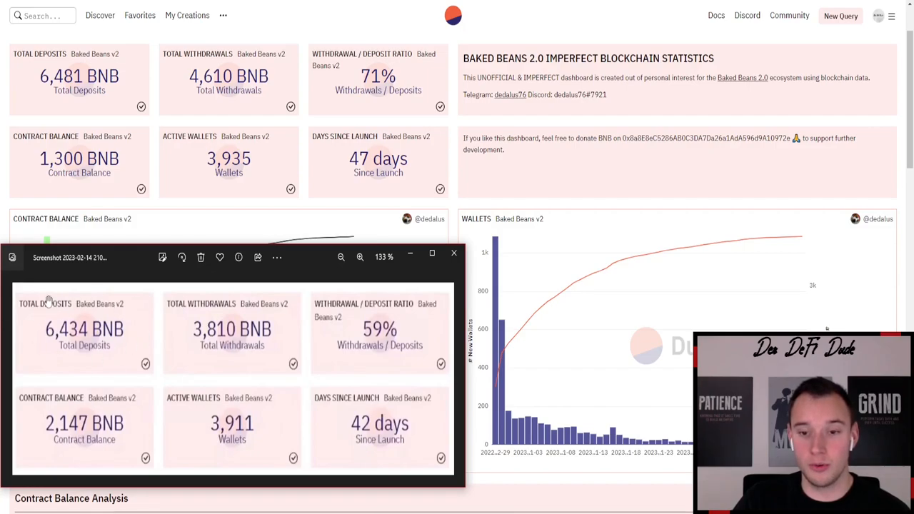
mouse_move(110, 364)
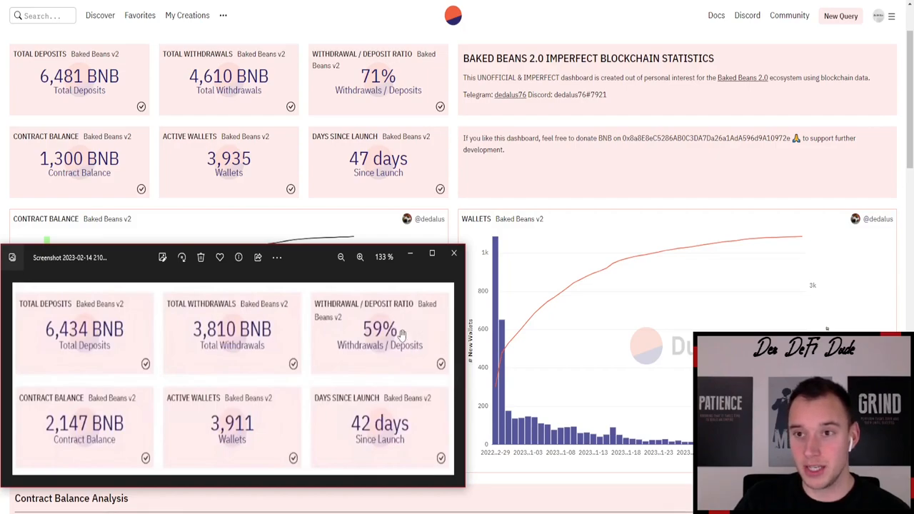
mouse_move(37, 415)
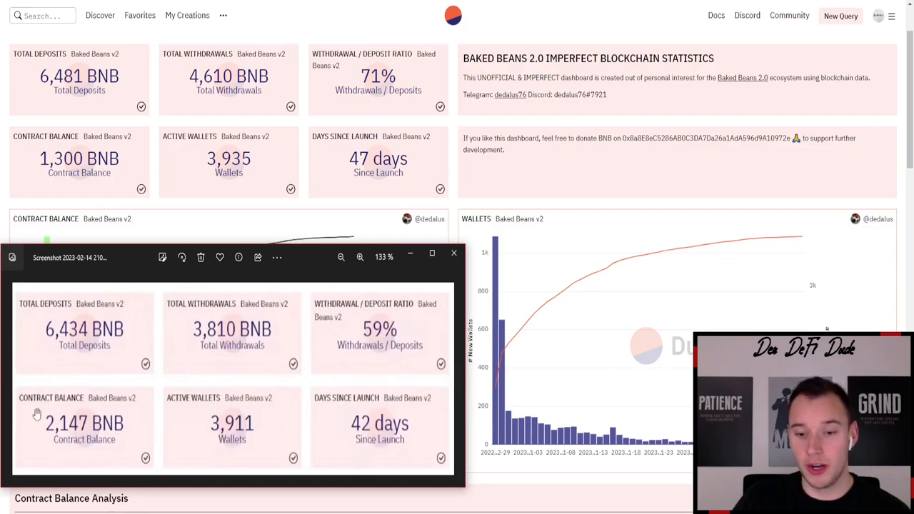
mouse_move(83, 436)
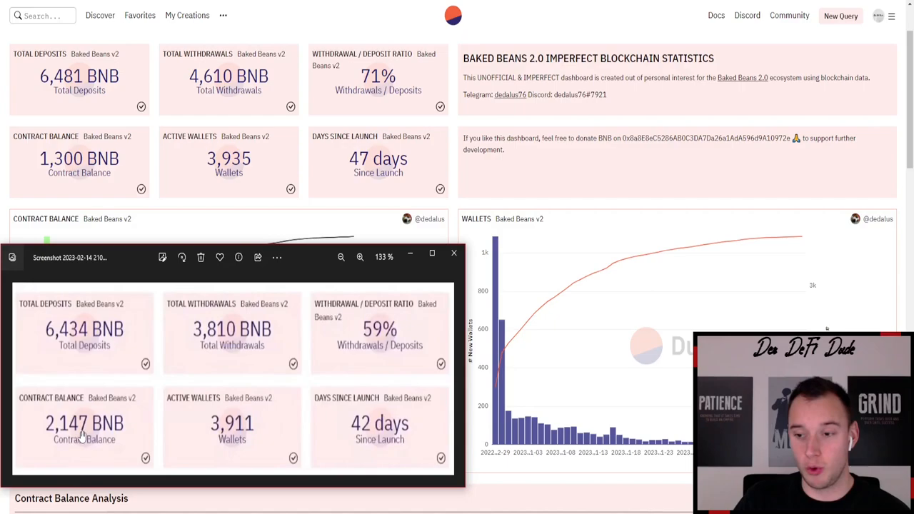
mouse_move(426, 394)
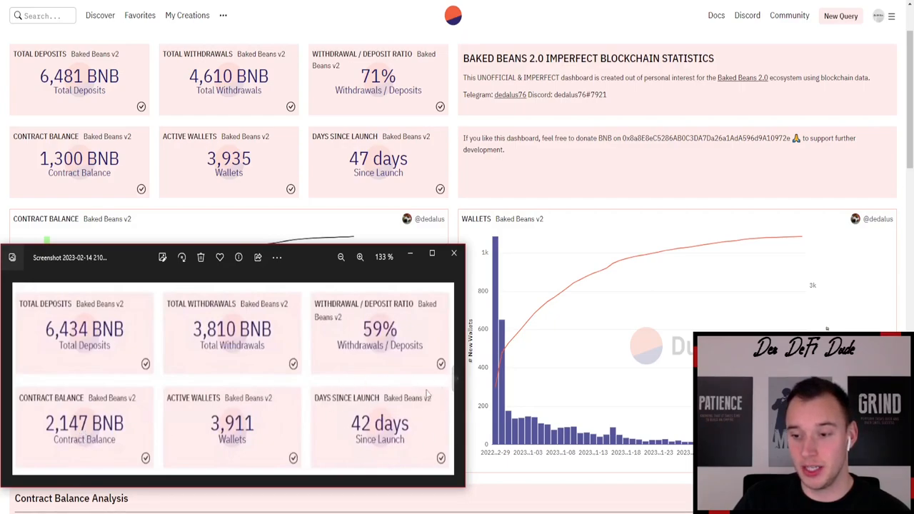
mouse_move(422, 418)
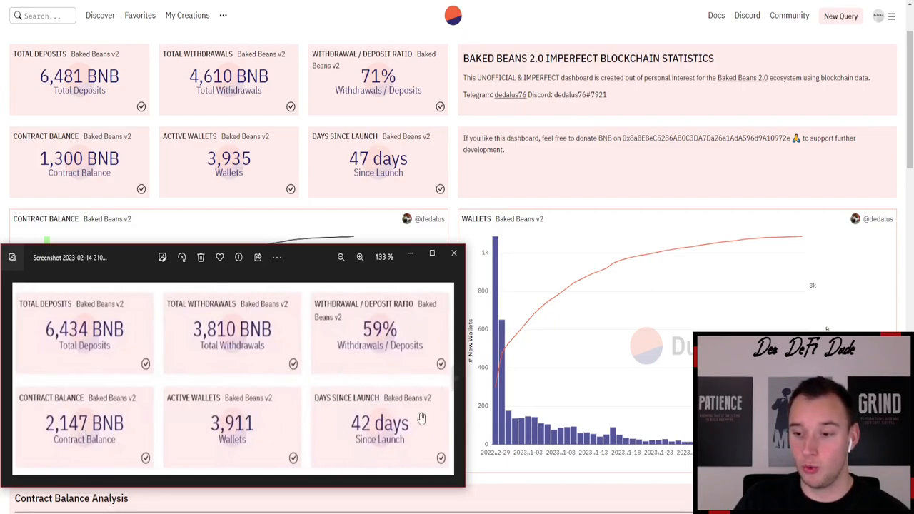
mouse_move(366, 199)
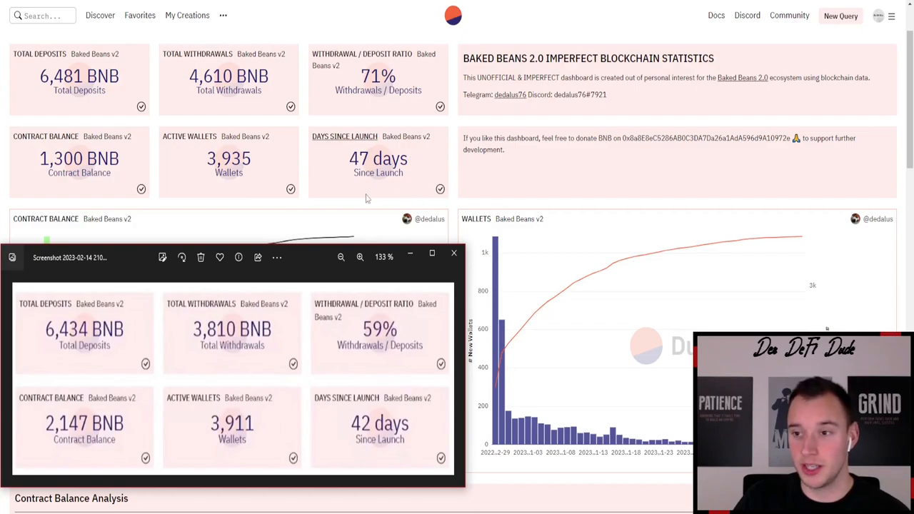
mouse_move(394, 334)
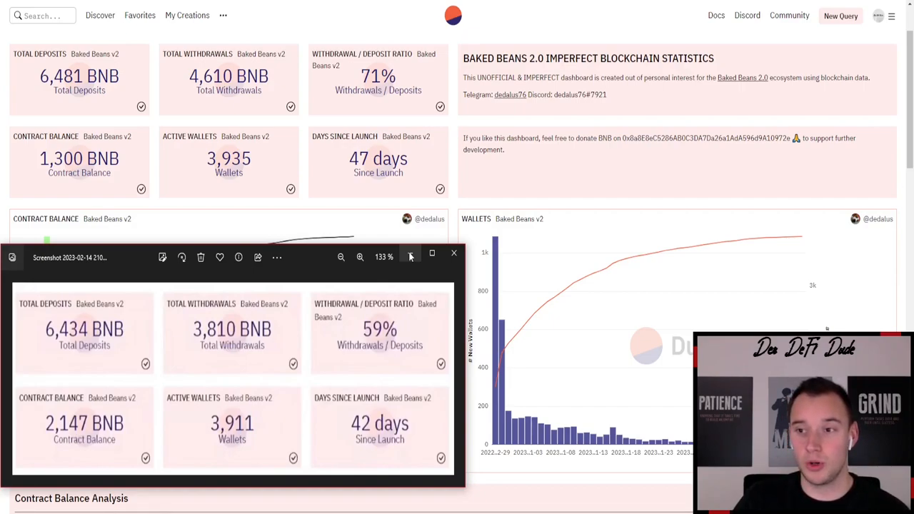
- Close the older stats screenshot and move down to the Contract Balance Analysis daily table
left_click(454, 253)
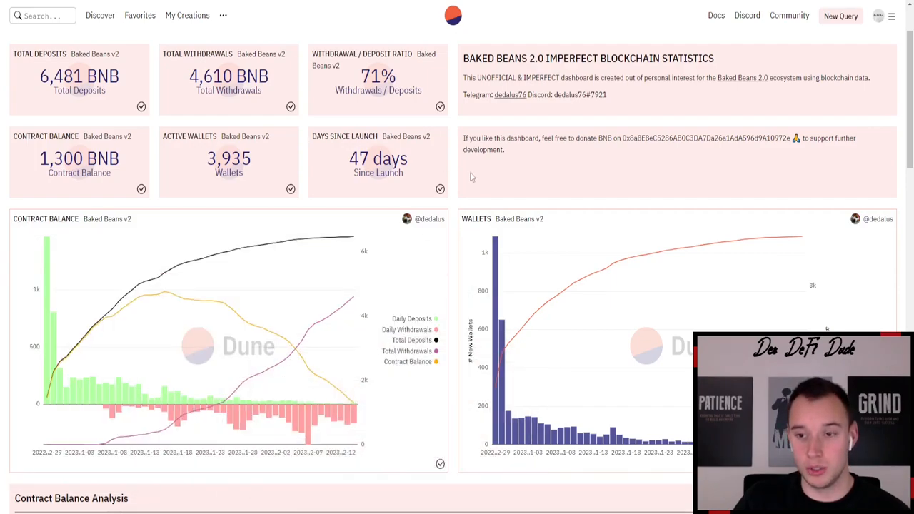
scroll("down", 3)
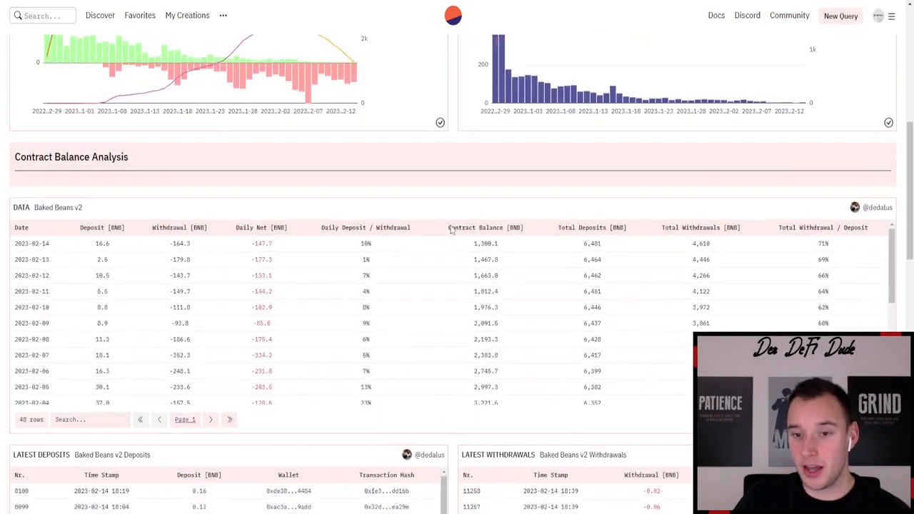
scroll("down", 3)
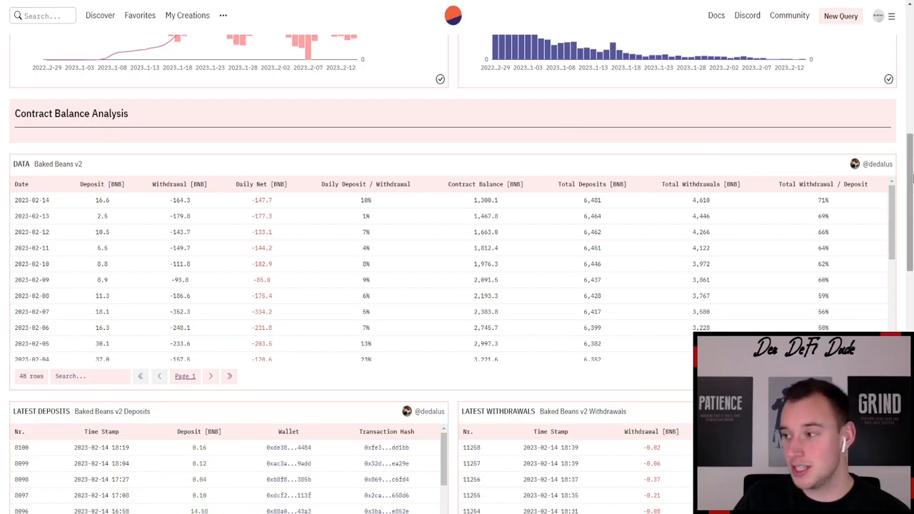
- Scroll through the Top Wallets ranking of deposits, withdrawals and TVL down to about rank 25
scroll("down", 3)
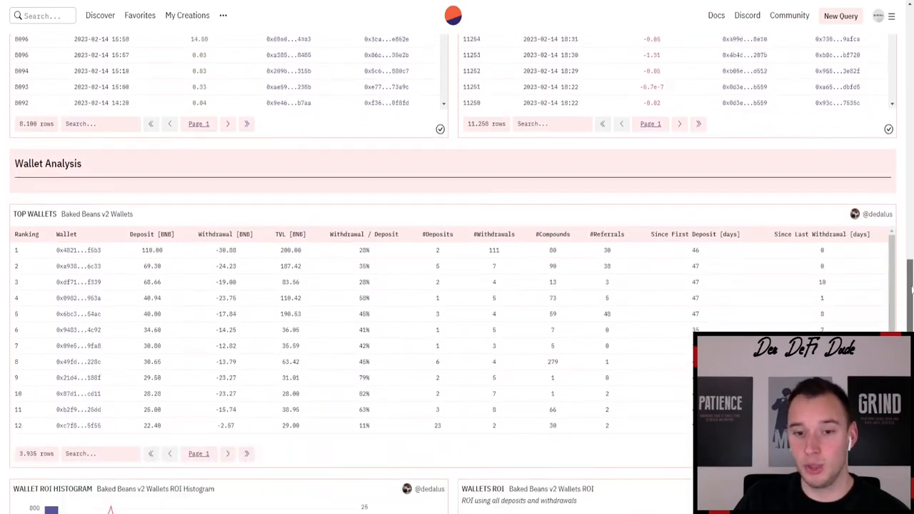
scroll("down", 3)
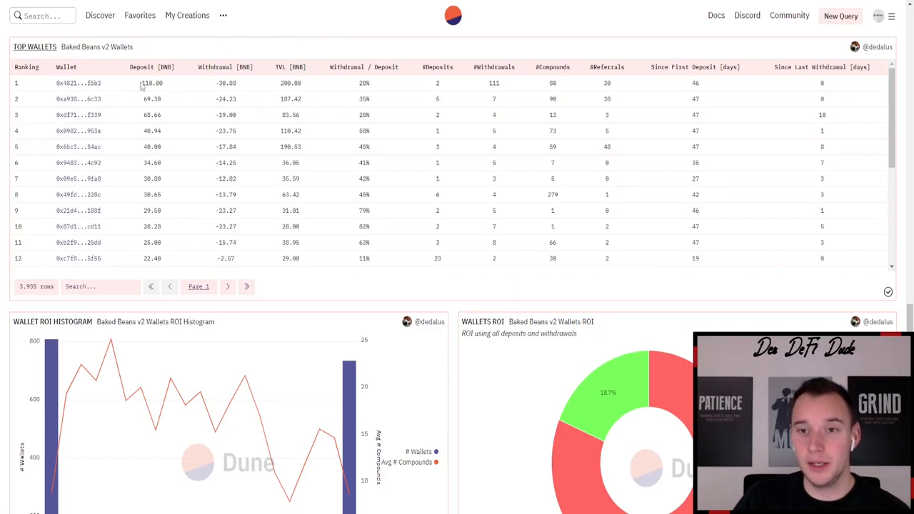
mouse_move(193, 223)
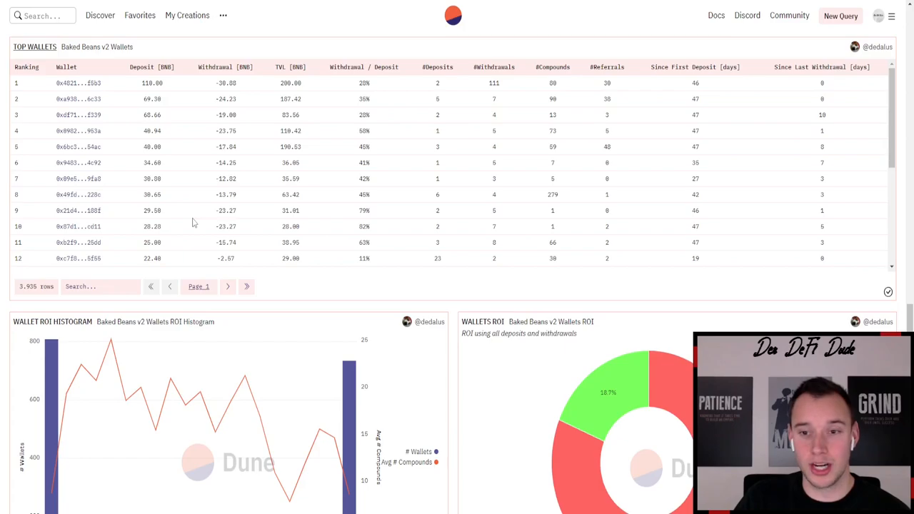
mouse_move(190, 101)
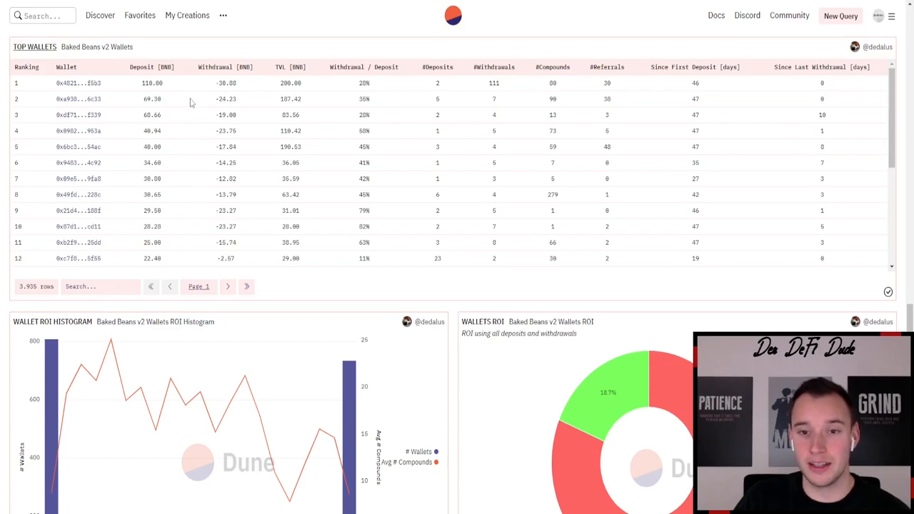
scroll("down", 3)
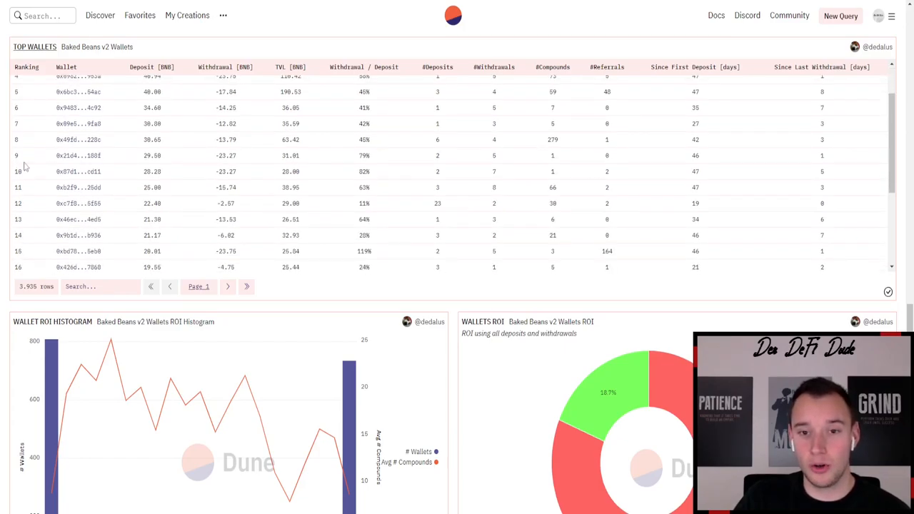
scroll("down", 3)
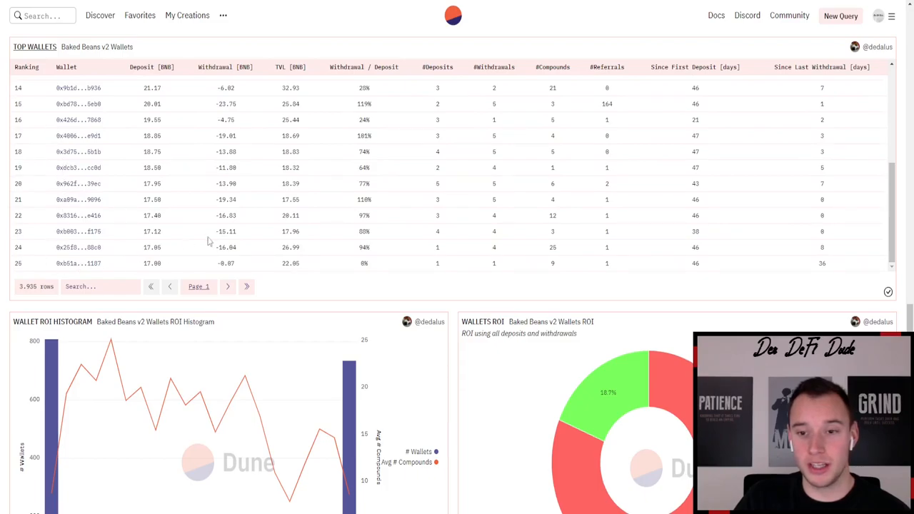
mouse_move(317, 260)
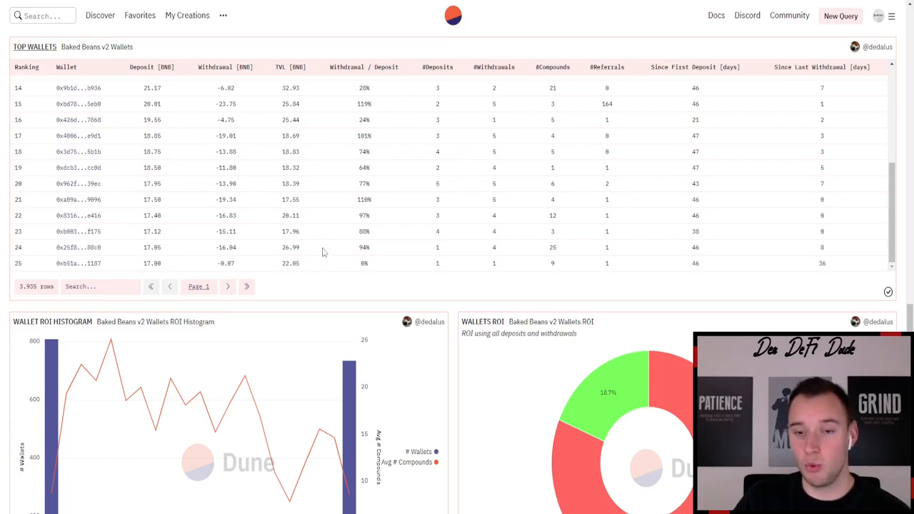
scroll("up", 3)
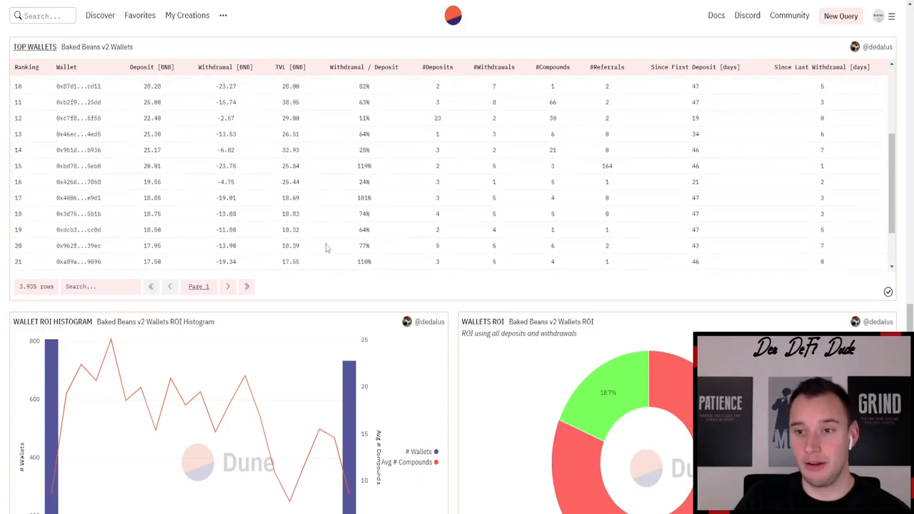
scroll("up", 3)
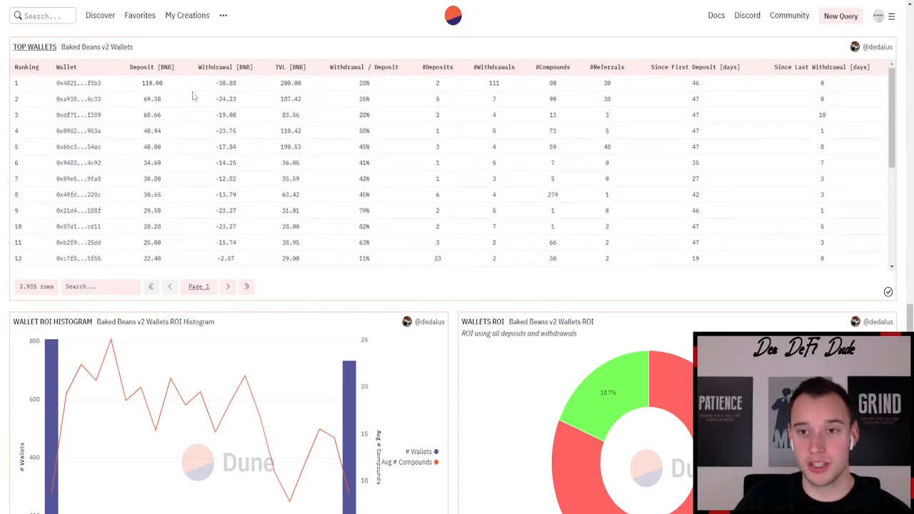
mouse_move(323, 165)
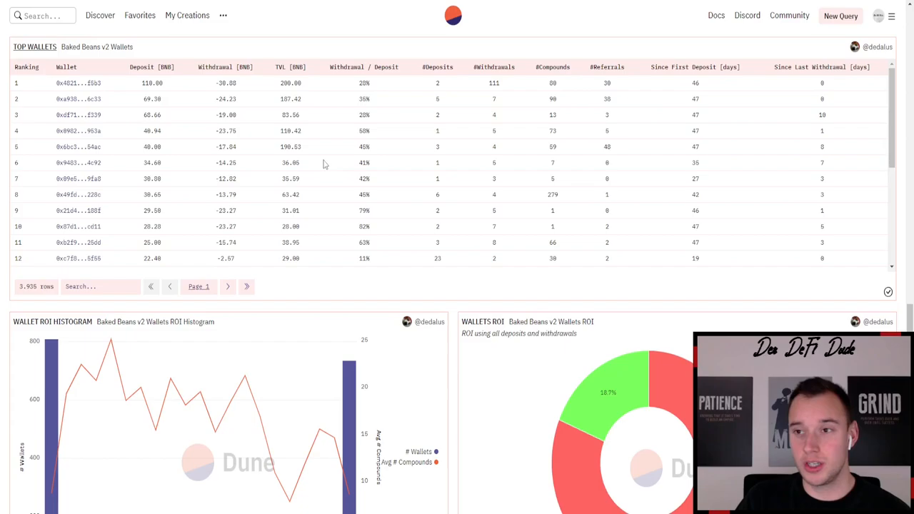
mouse_move(399, 190)
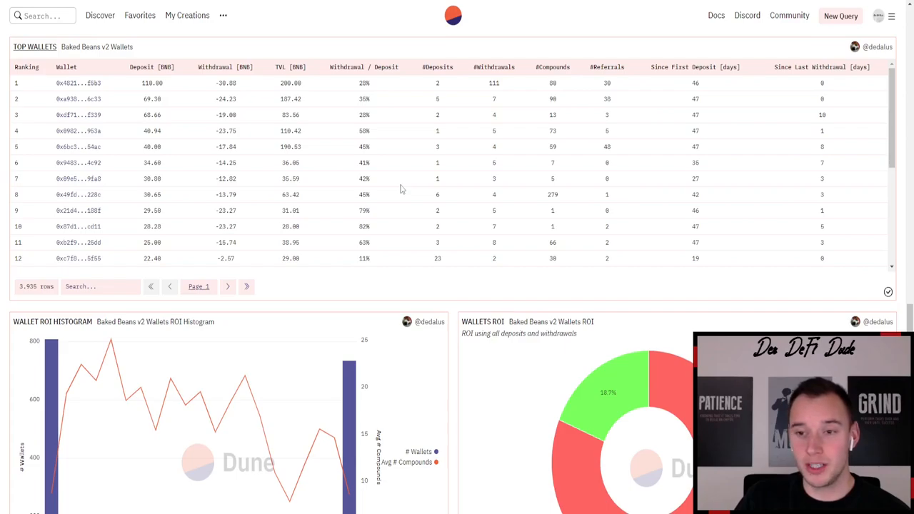
scroll("down", 3)
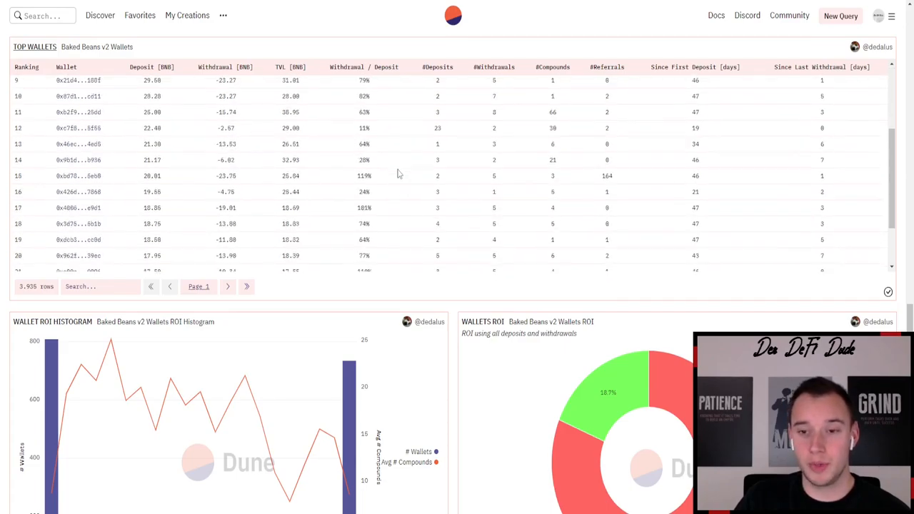
scroll("down", 3)
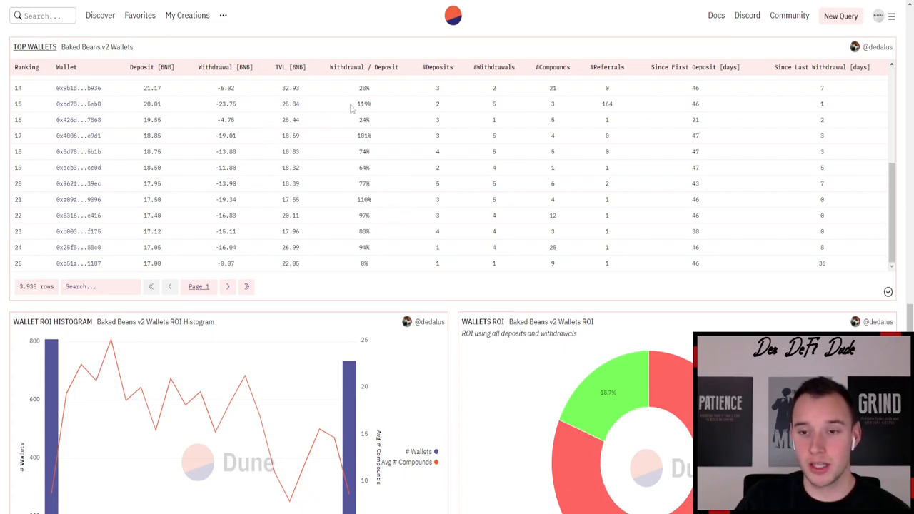
mouse_move(400, 218)
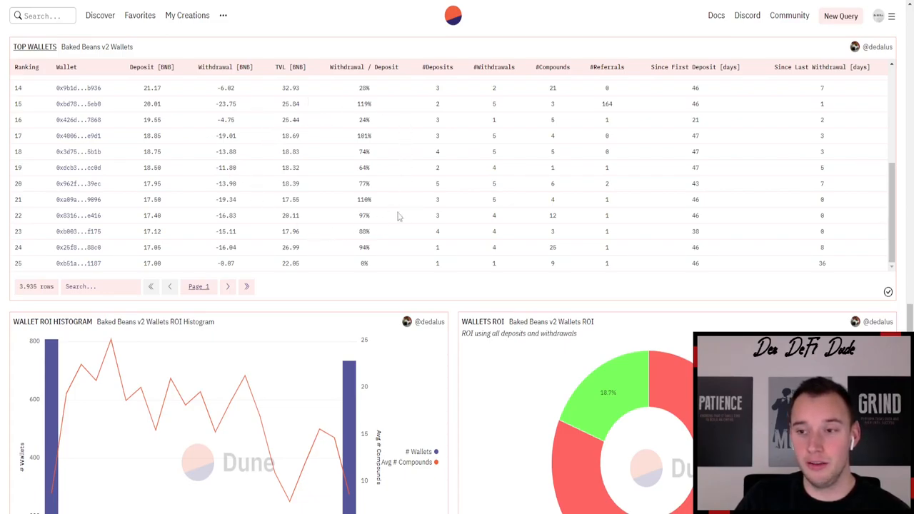
mouse_move(332, 294)
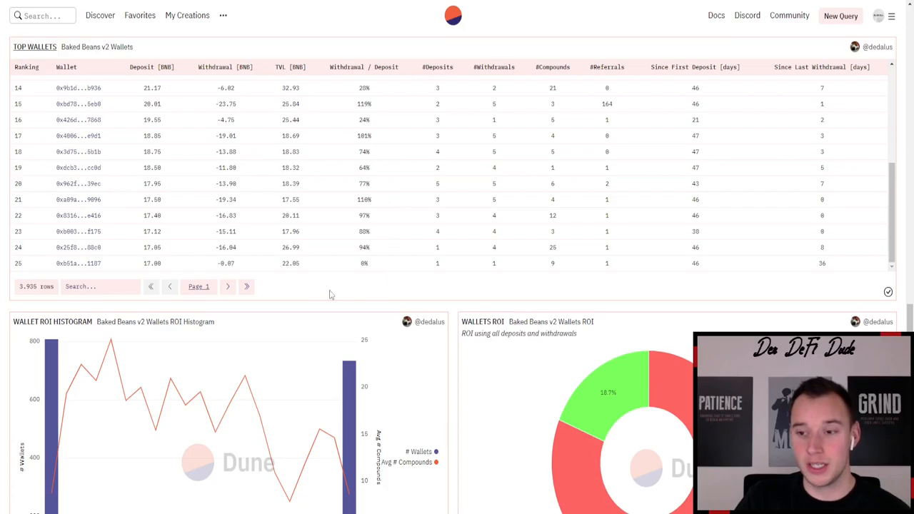
mouse_move(185, 215)
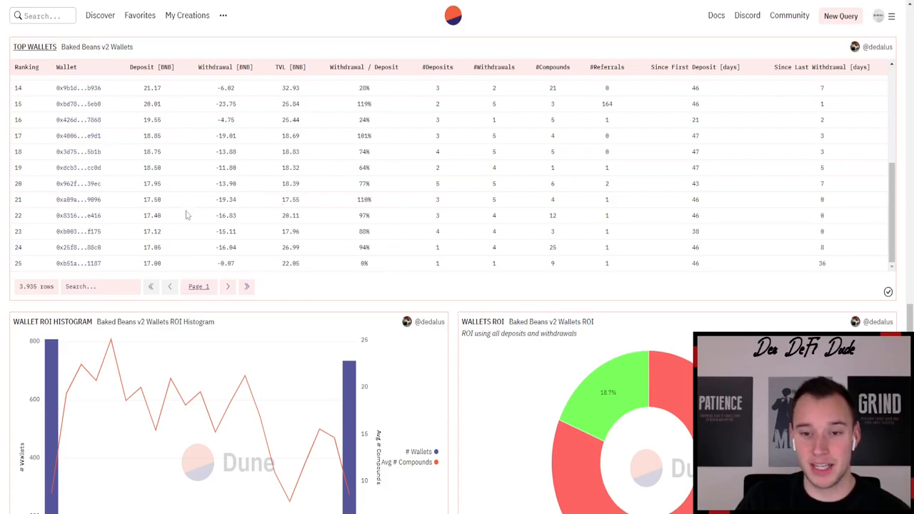
mouse_move(346, 289)
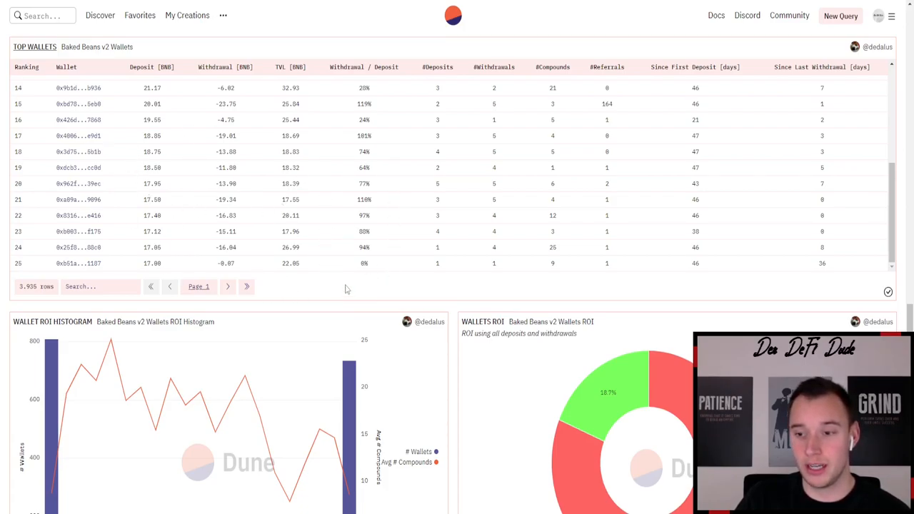
mouse_move(473, 295)
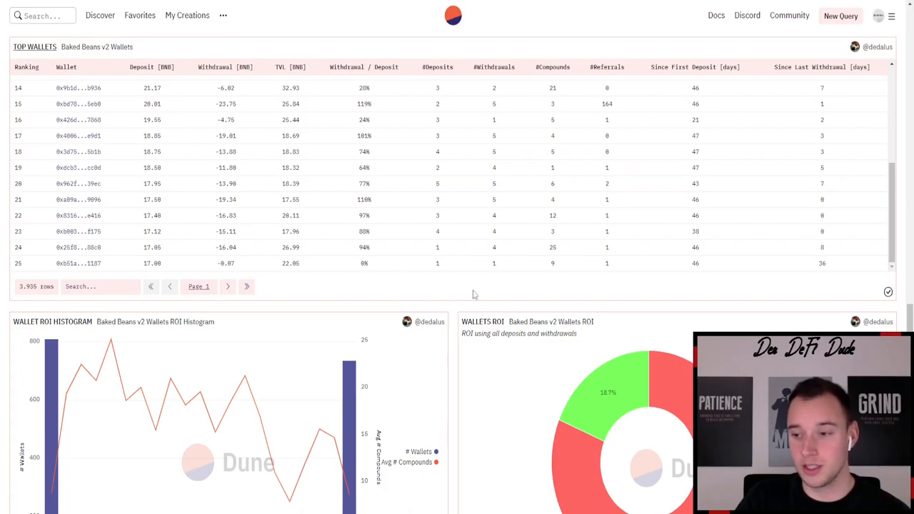
mouse_move(452, 296)
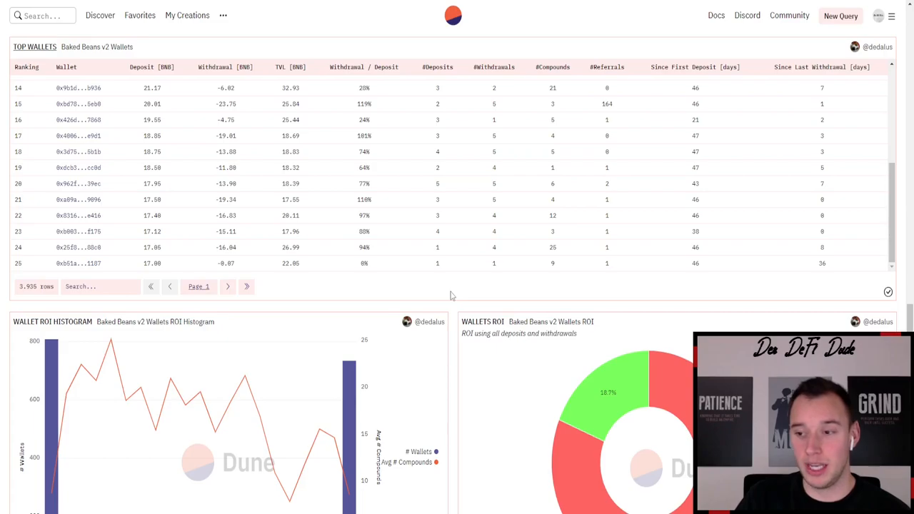
- Bring the Wallet ROI Histogram and Wallets ROI pie chart into view, showing 18.7% above 100% ROI
scroll("down", 3)
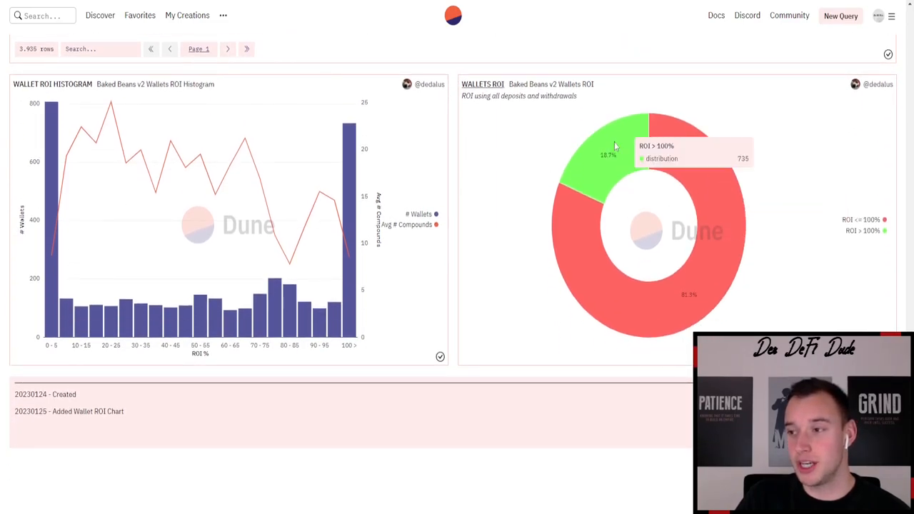
mouse_move(631, 108)
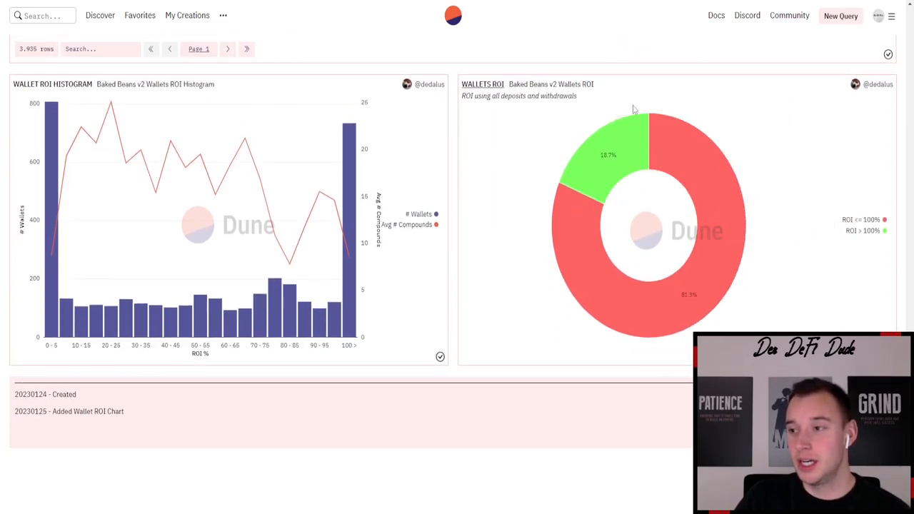
mouse_move(584, 226)
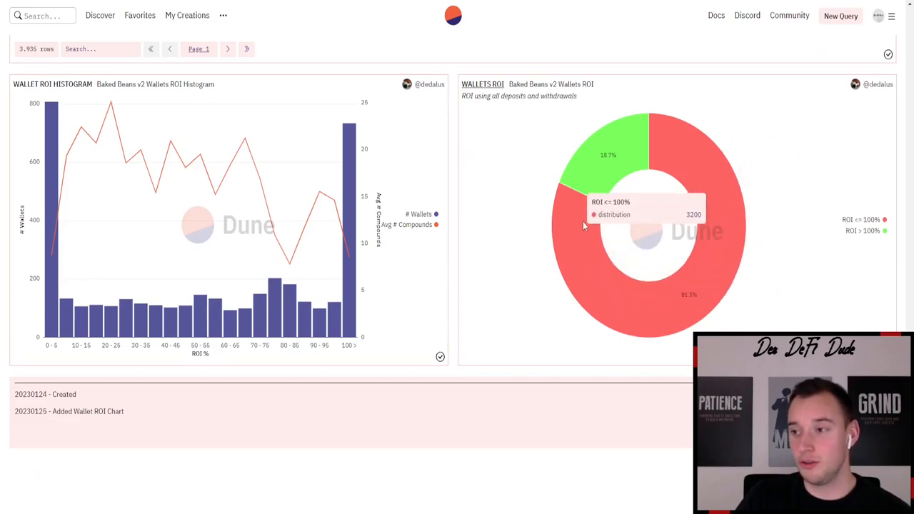
mouse_move(730, 174)
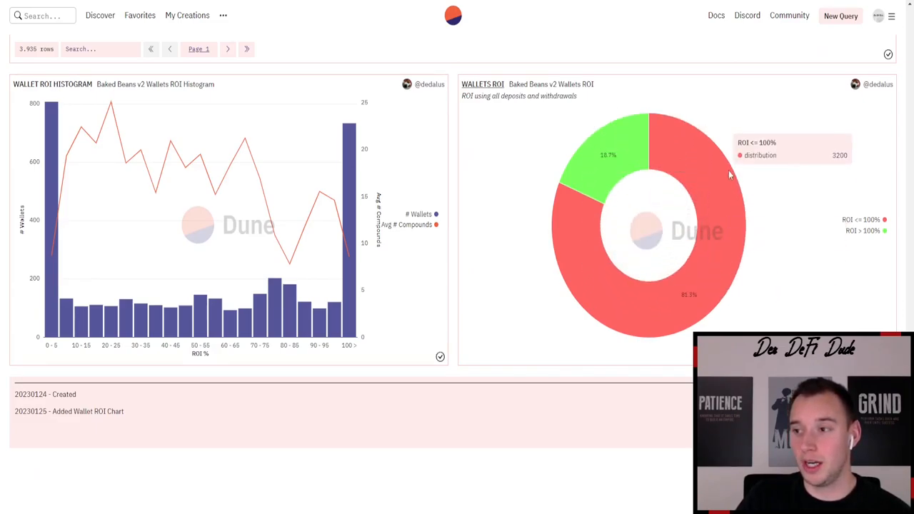
mouse_move(545, 195)
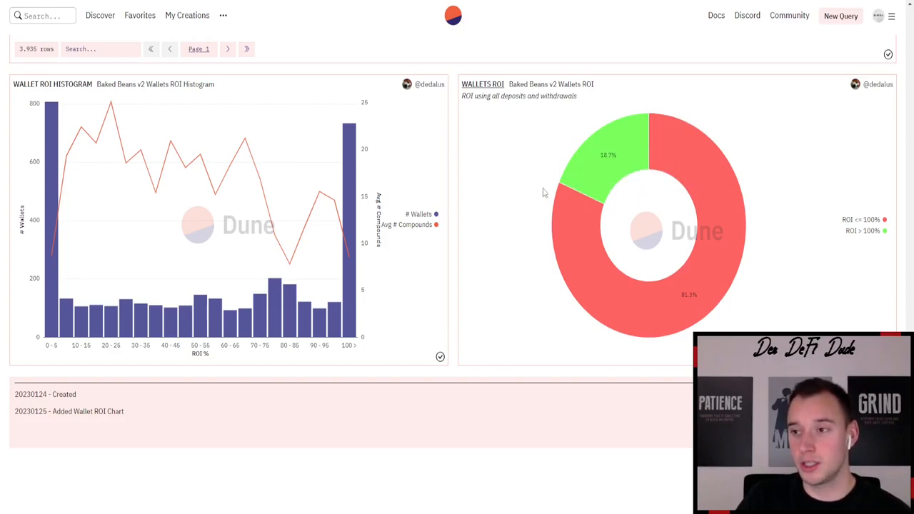
mouse_move(549, 189)
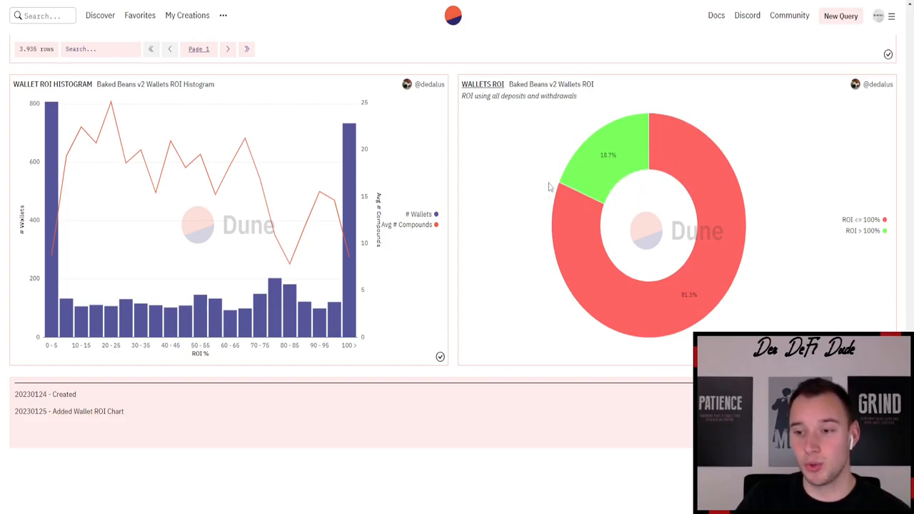
mouse_move(549, 142)
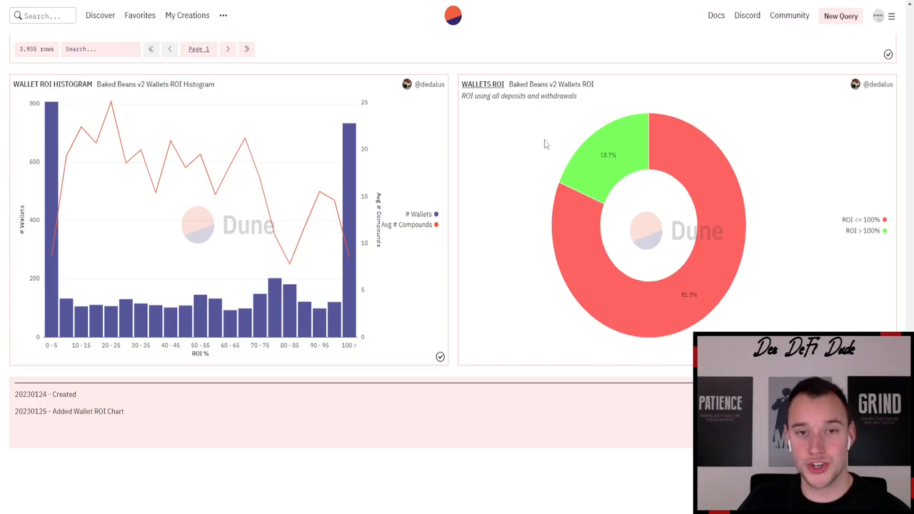
mouse_move(543, 150)
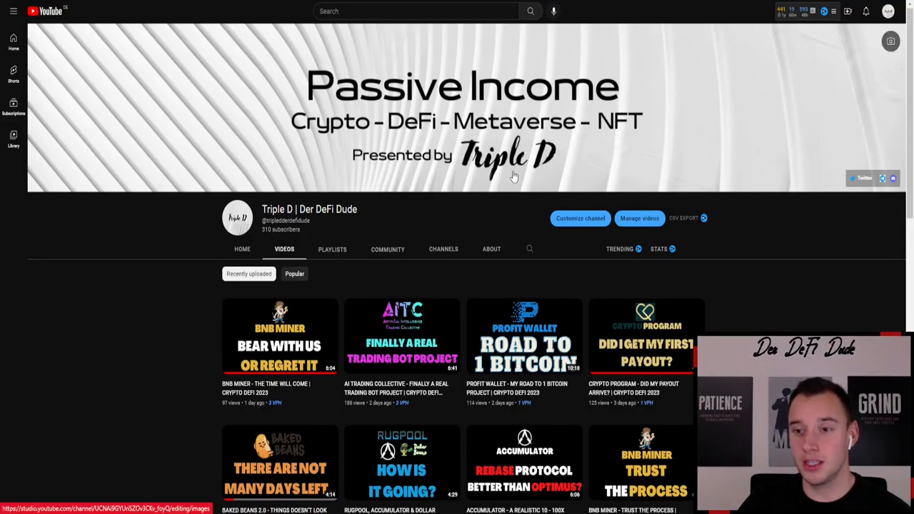
mouse_move(775, 309)
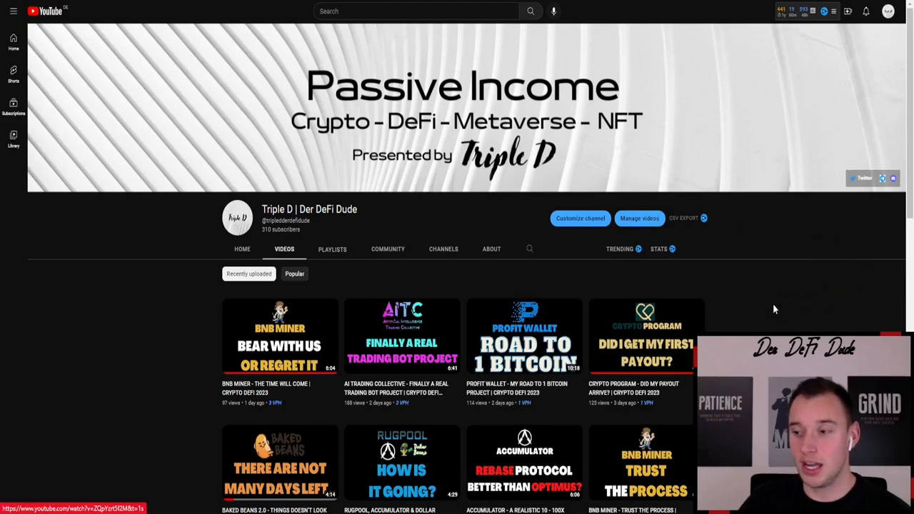
mouse_move(757, 296)
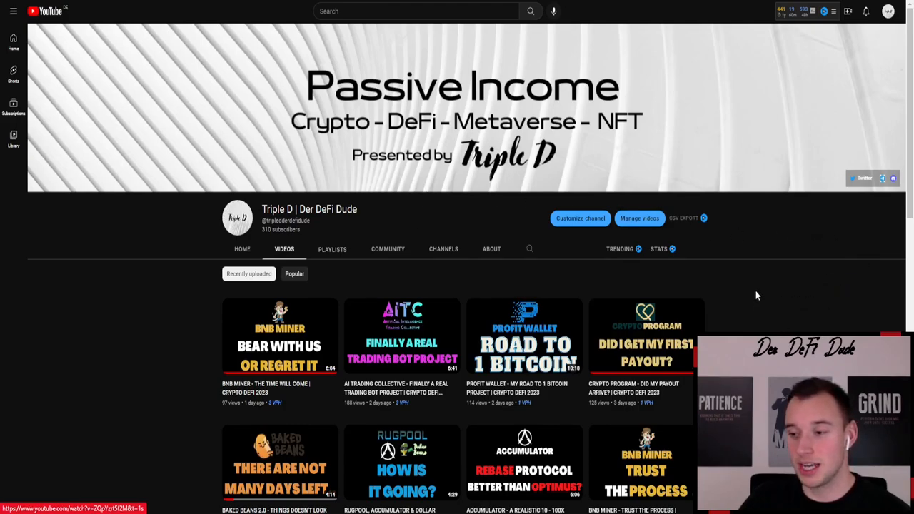